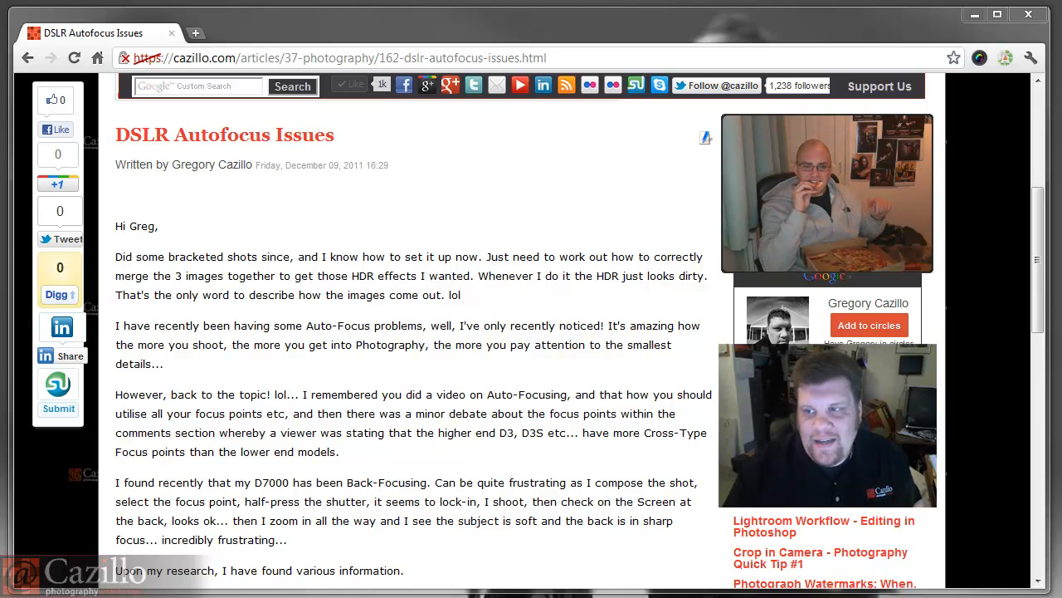
mouse_move(788, 315)
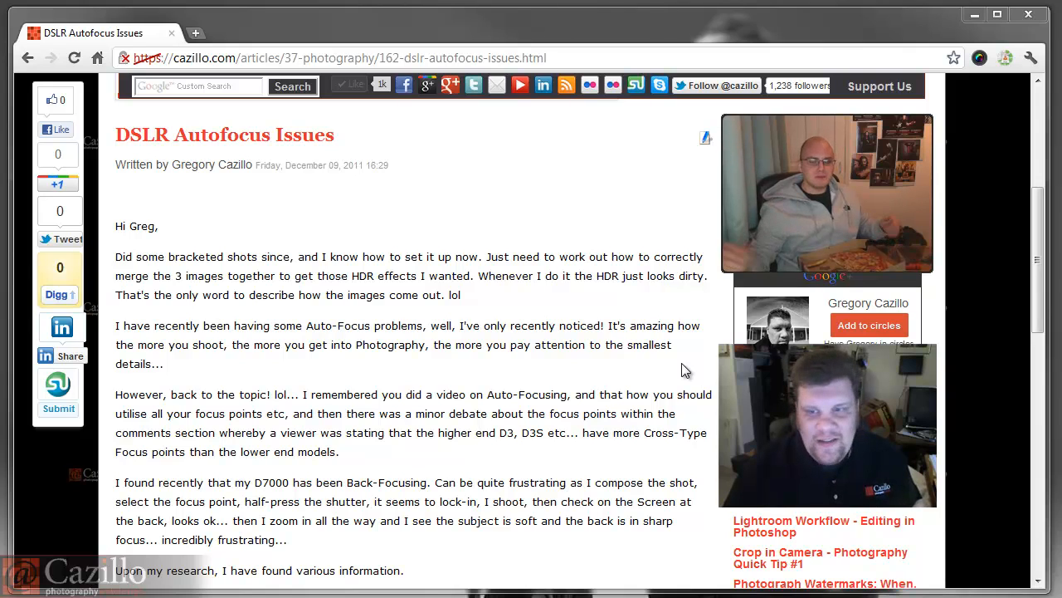
mouse_move(573, 448)
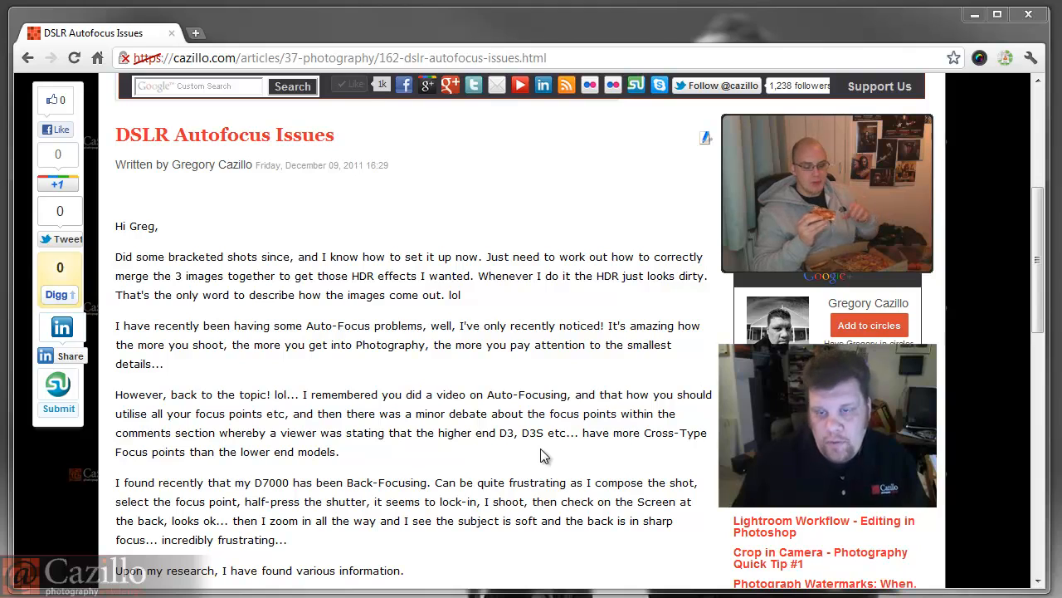
mouse_move(547, 375)
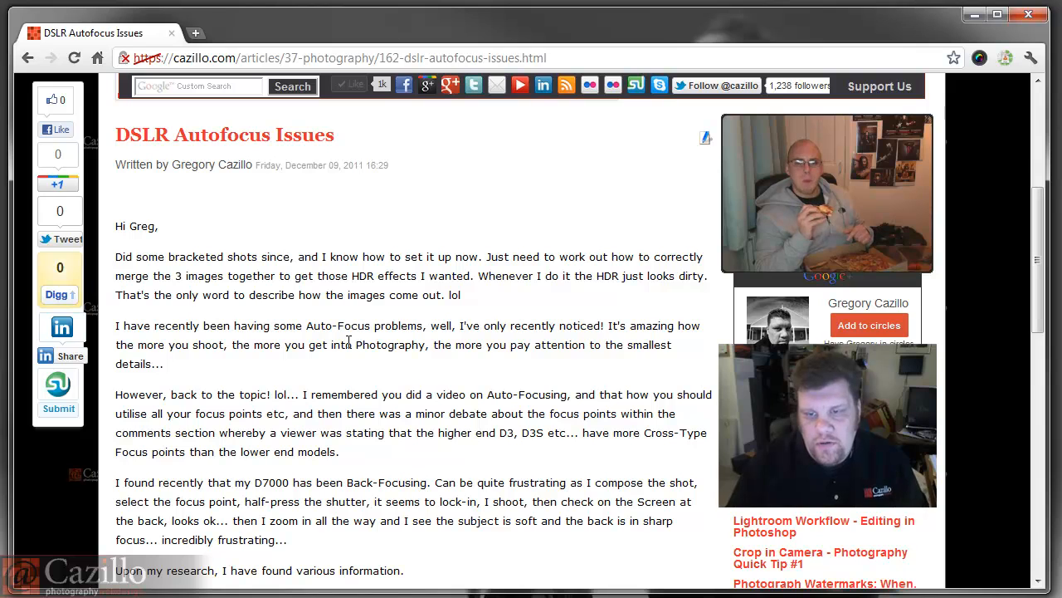
scroll(down, 3)
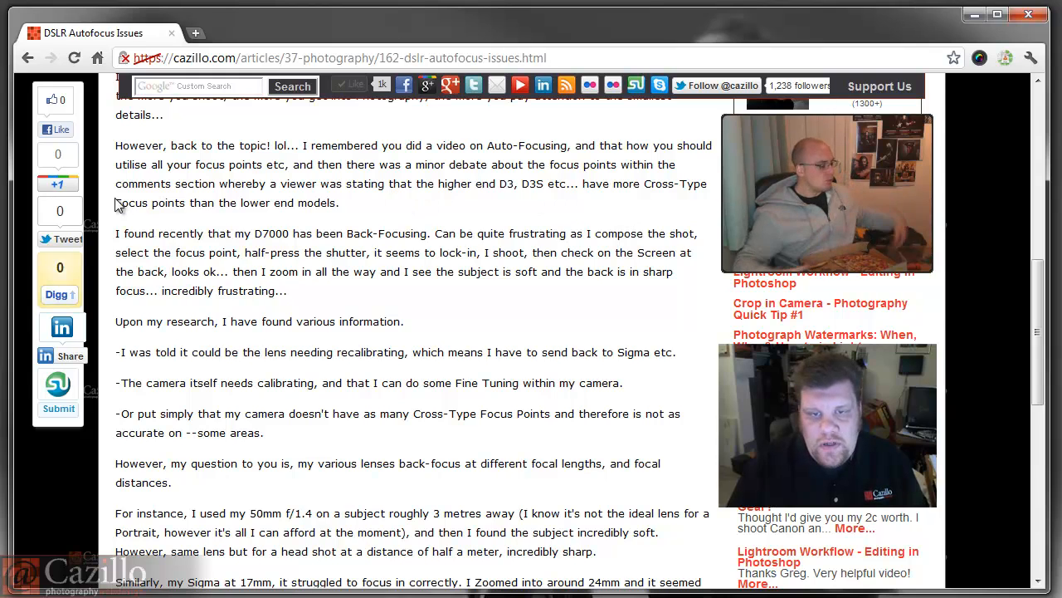
mouse_move(177, 206)
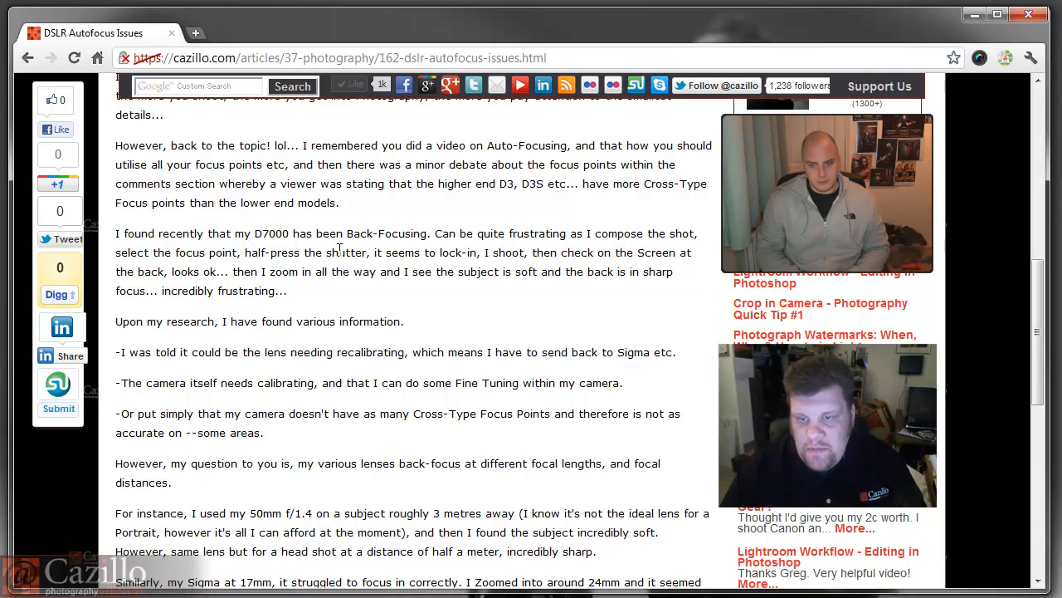
mouse_move(423, 305)
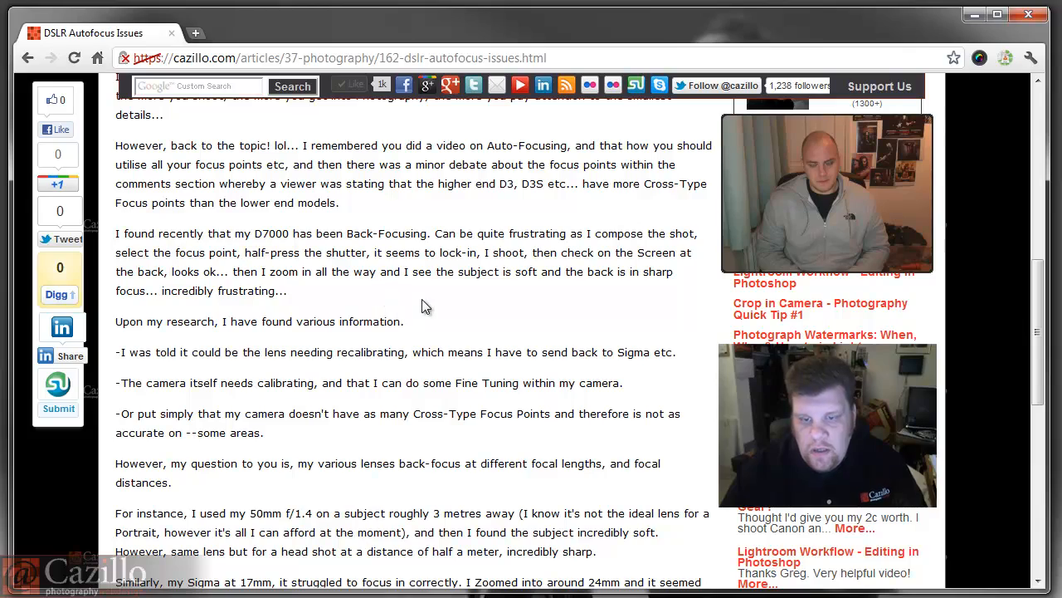
scroll(down, 3)
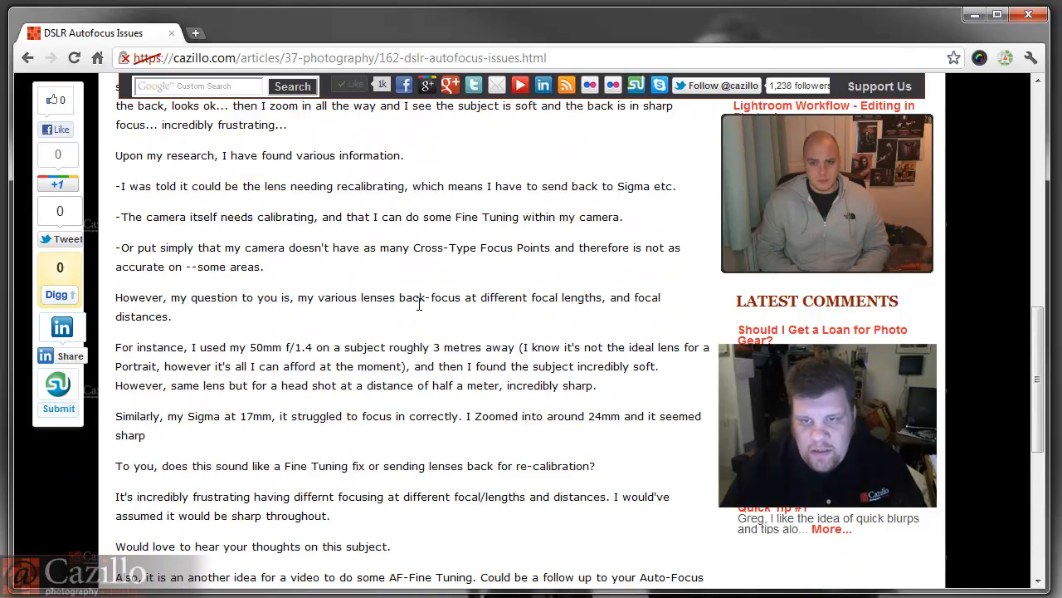
scroll(up, 3)
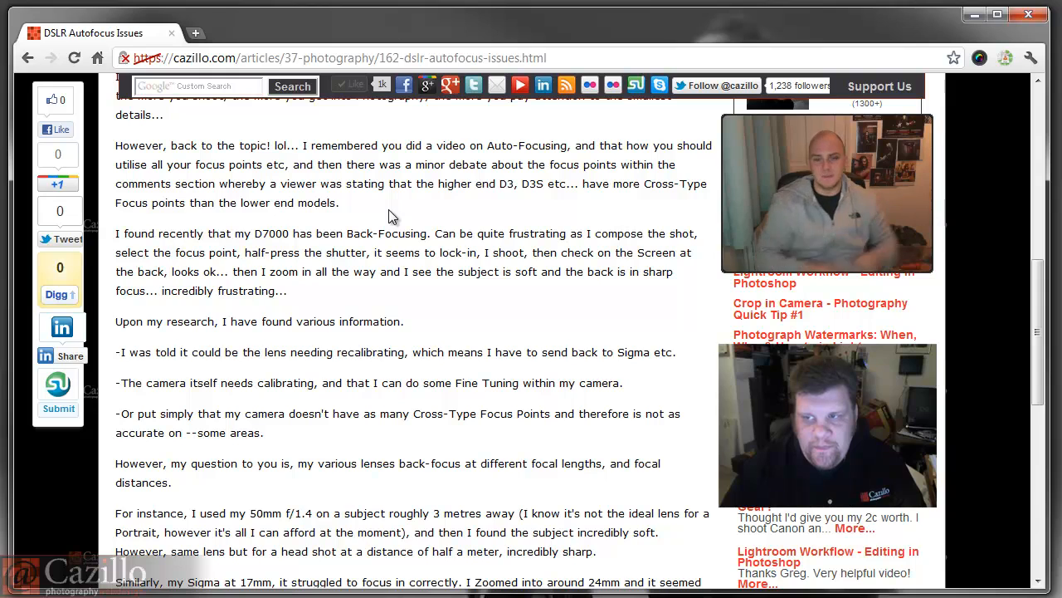
mouse_move(330, 299)
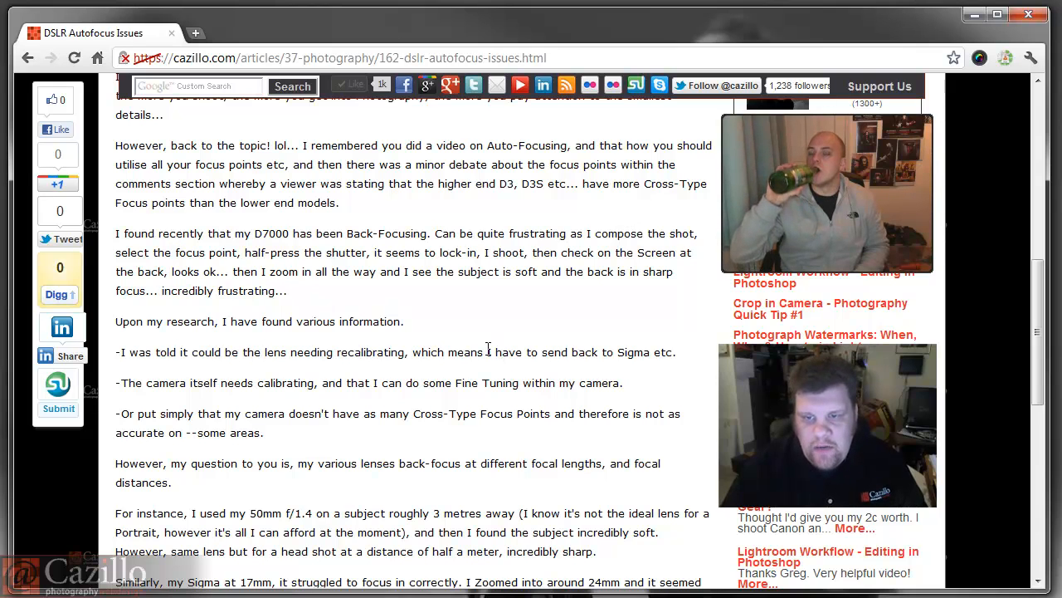
scroll(down, 3)
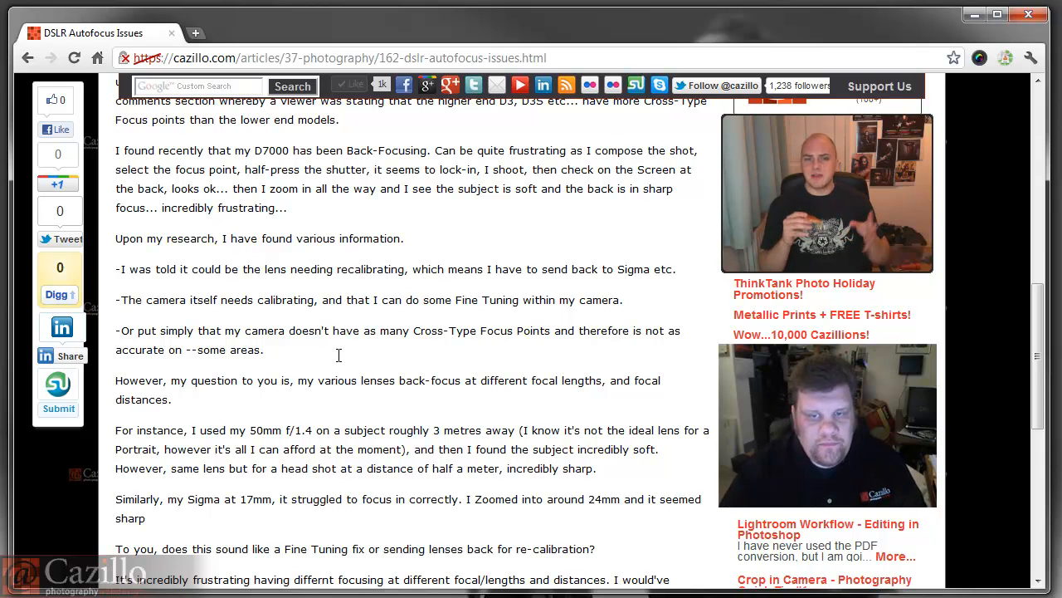
scroll(down, 3)
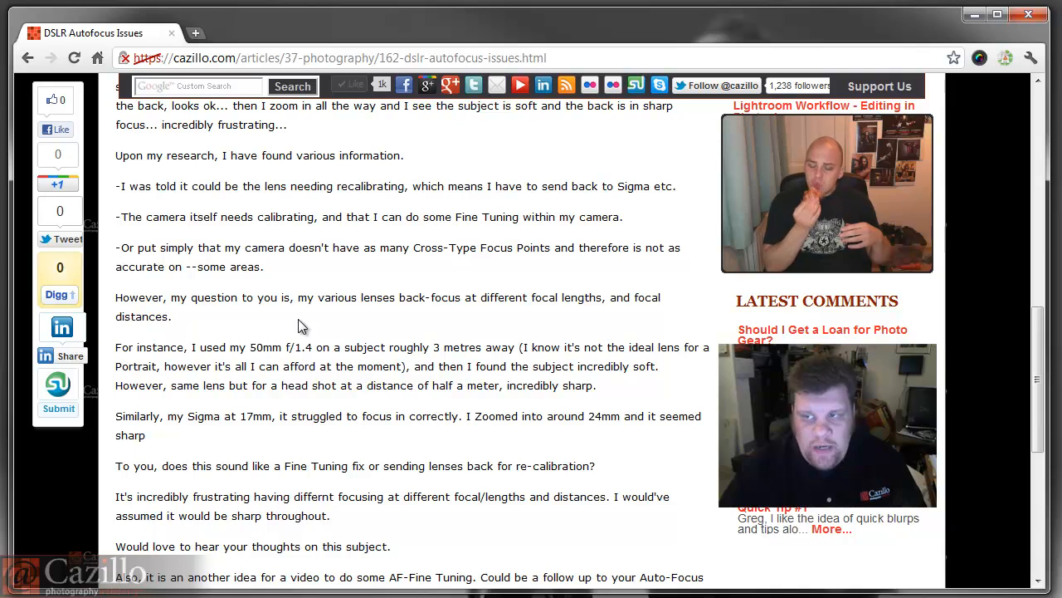
mouse_move(245, 342)
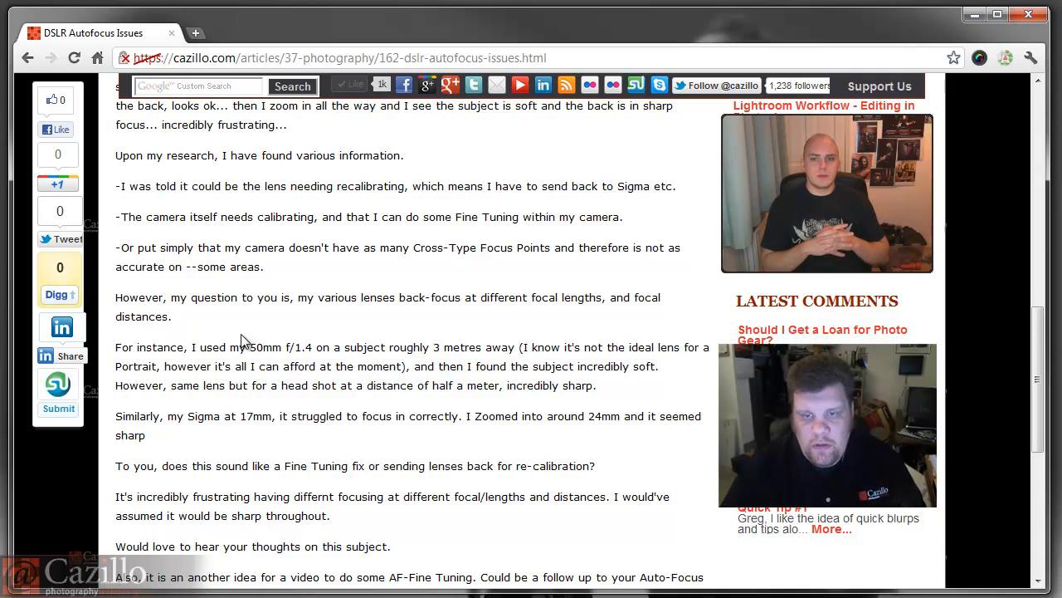
mouse_move(249, 345)
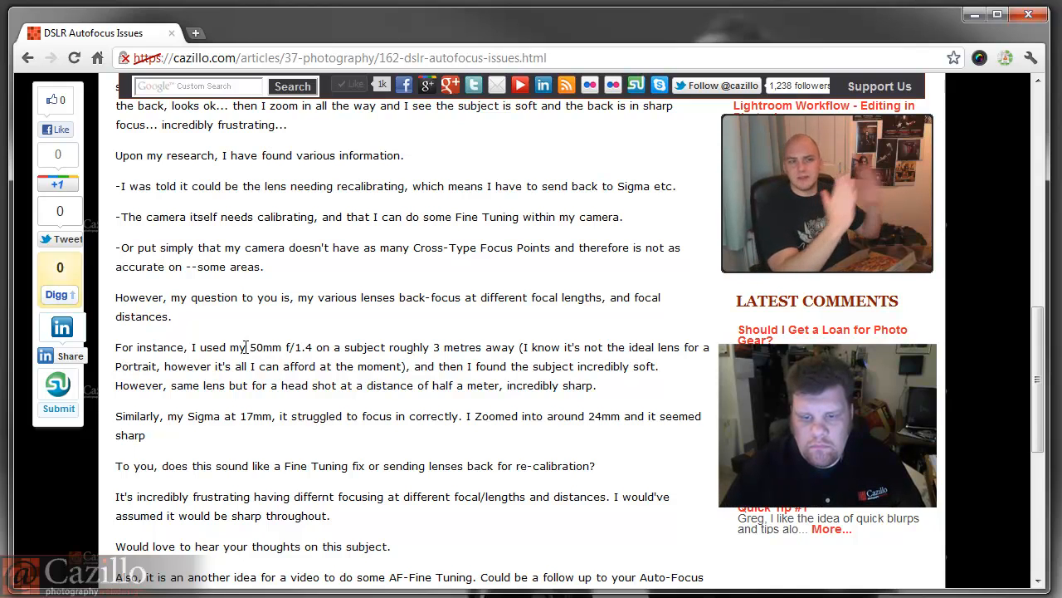
scroll(down, 3)
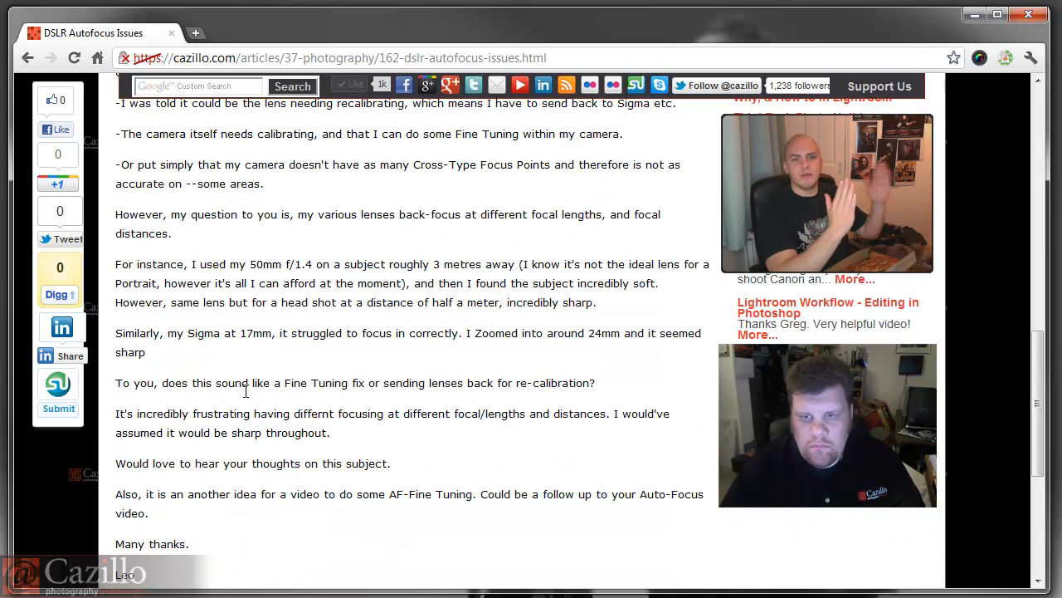
scroll(up, 3)
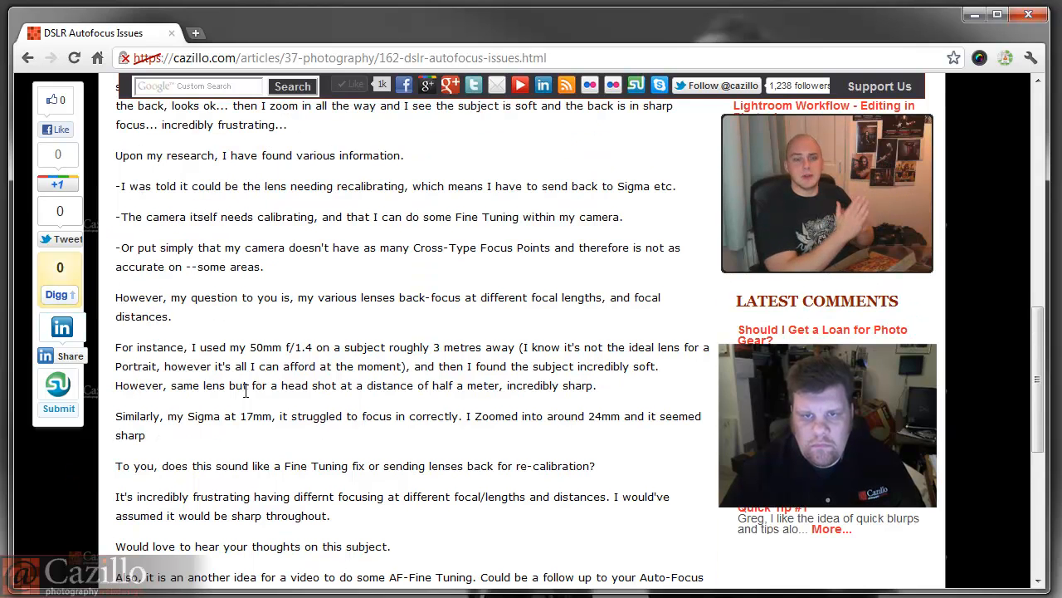
scroll(up, 3)
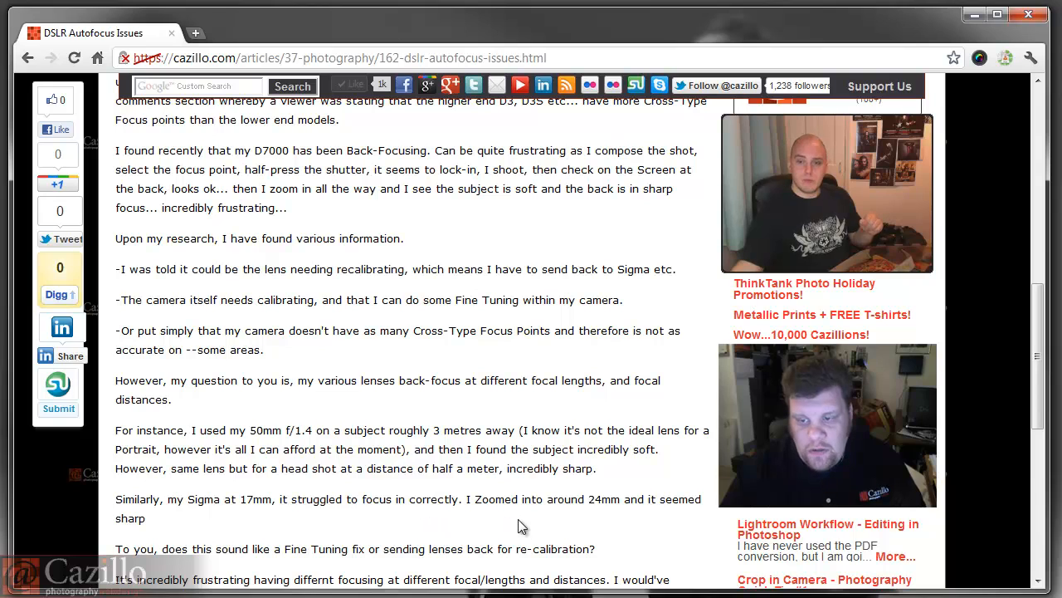
mouse_move(415, 499)
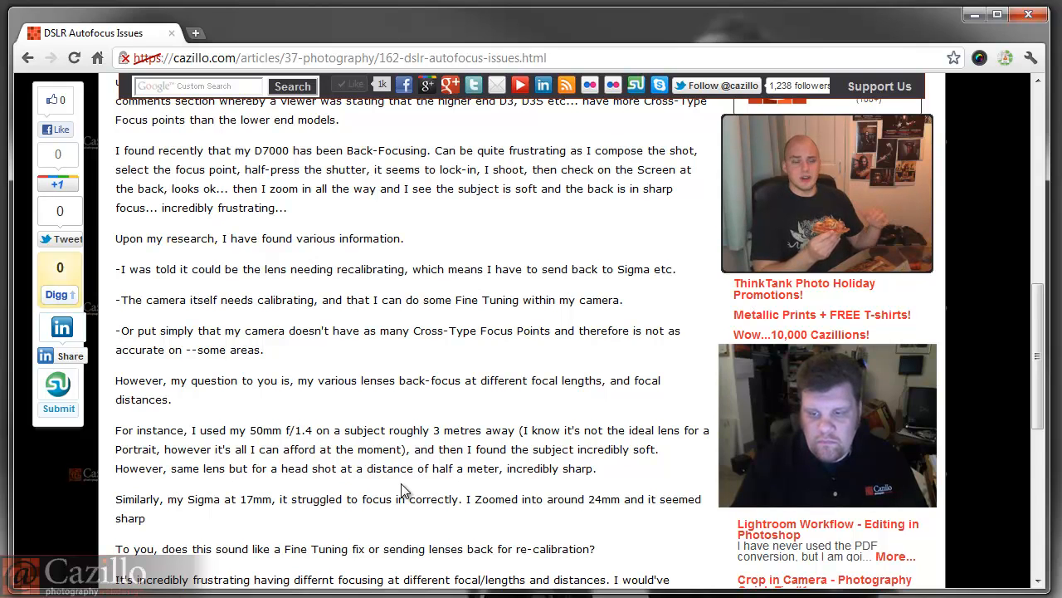
scroll(down, 3)
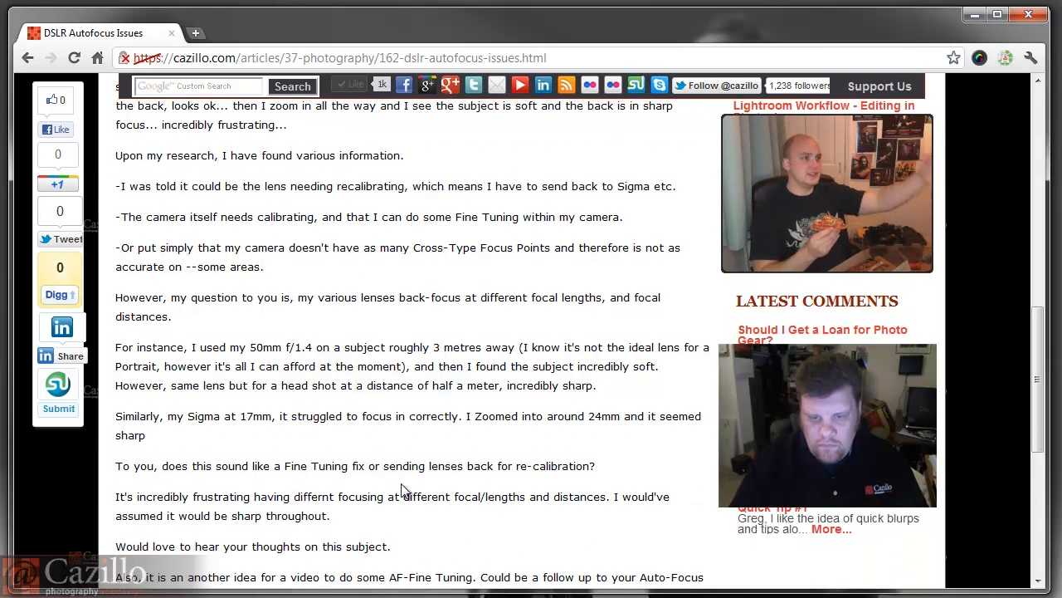
scroll(down, 3)
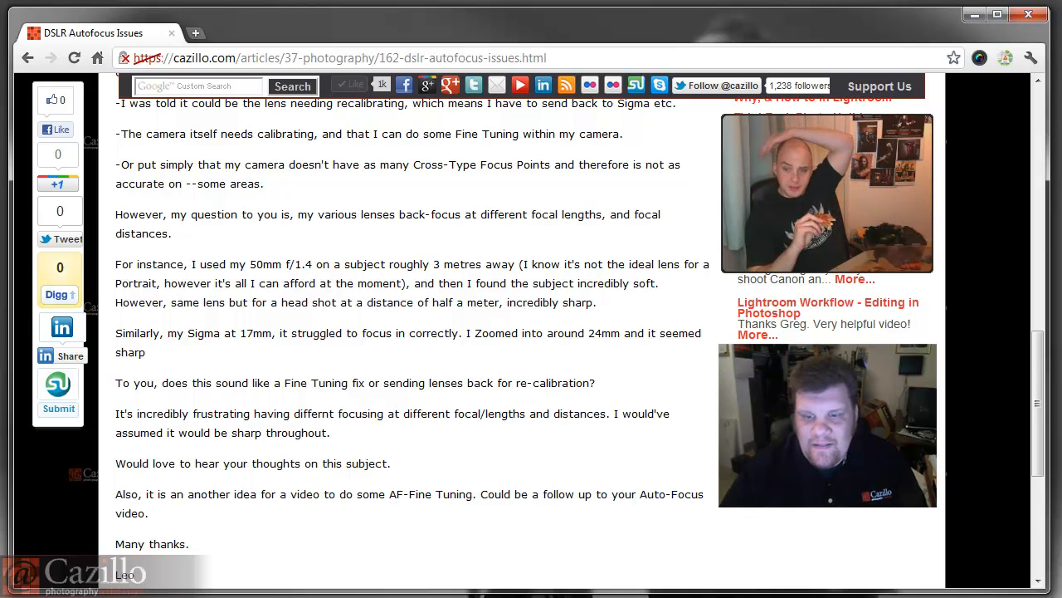
mouse_move(255, 518)
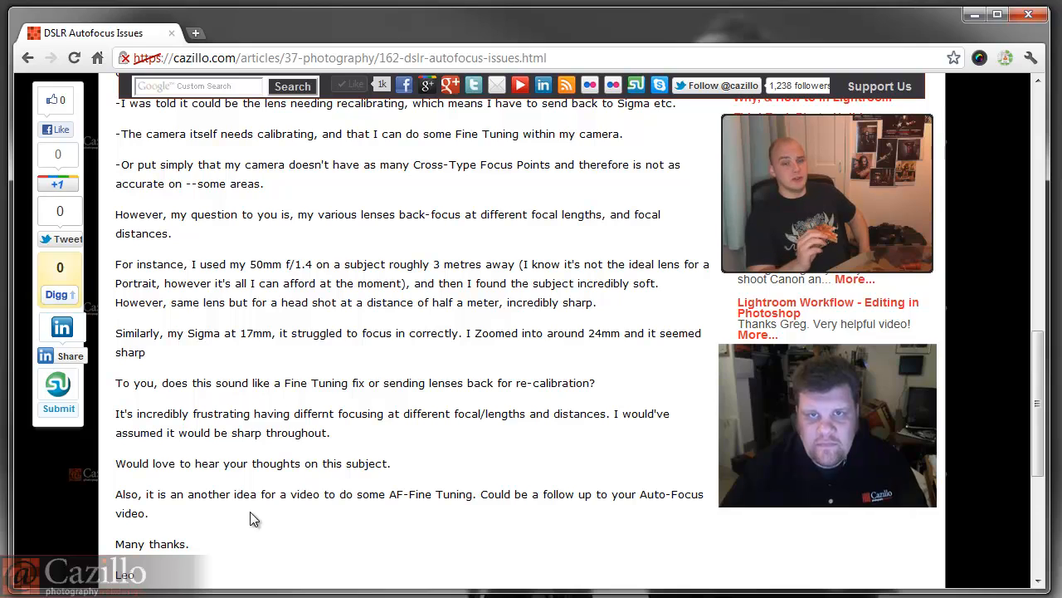
mouse_move(251, 411)
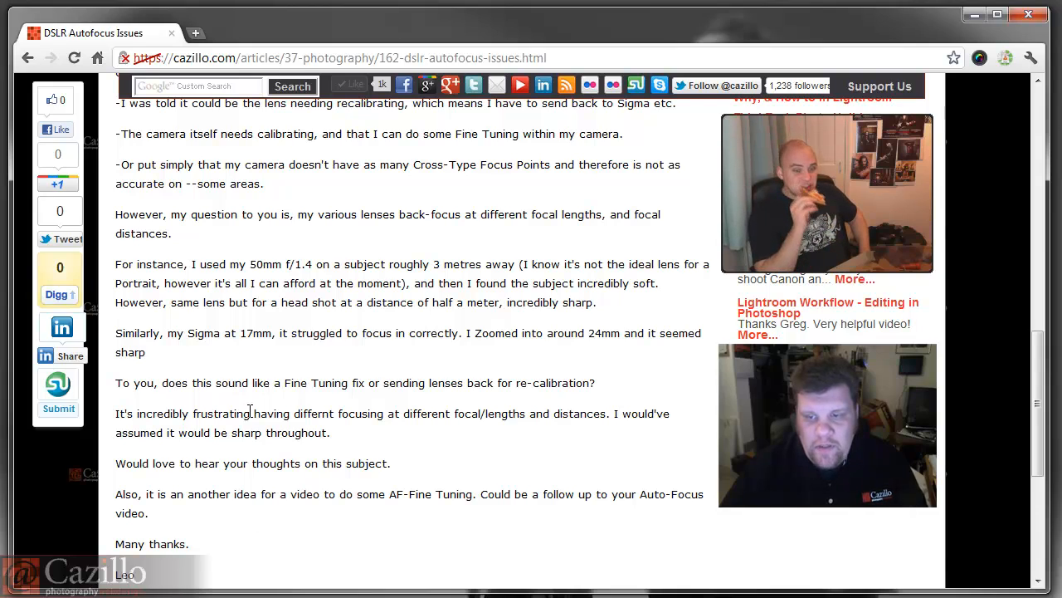
scroll(up, 3)
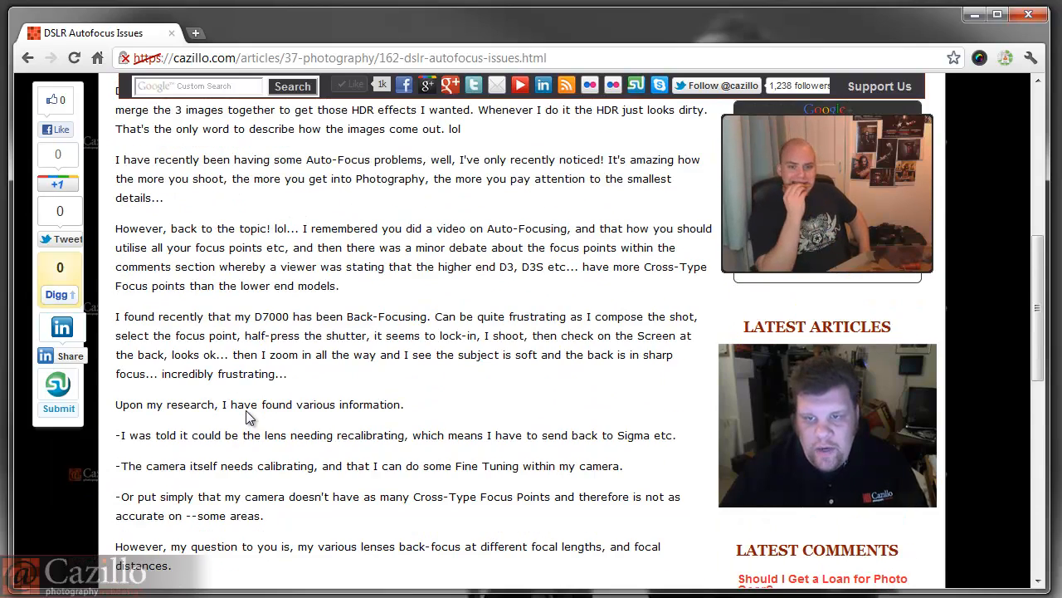
scroll(up, 3)
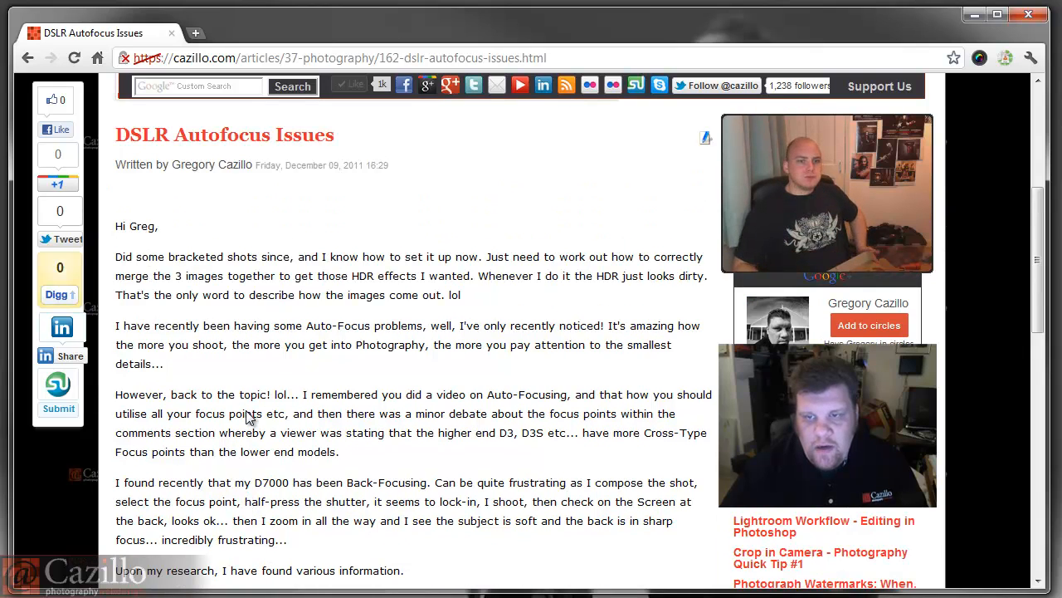